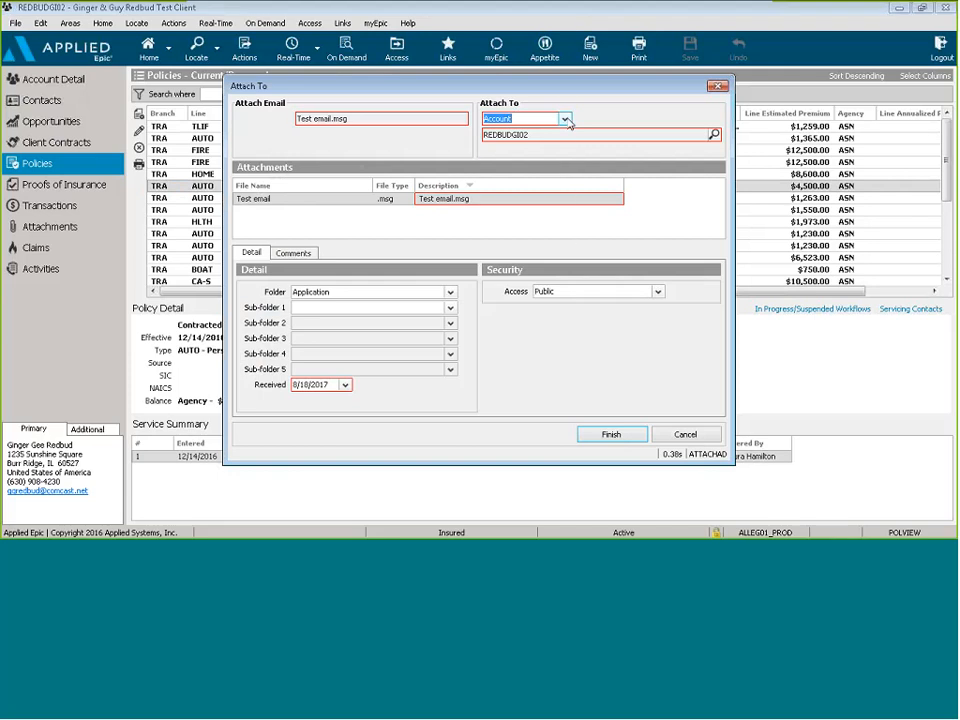
Target the Personal Automobile policy and describe it as '2017-2018 Safeco dec pages'
click(565, 119)
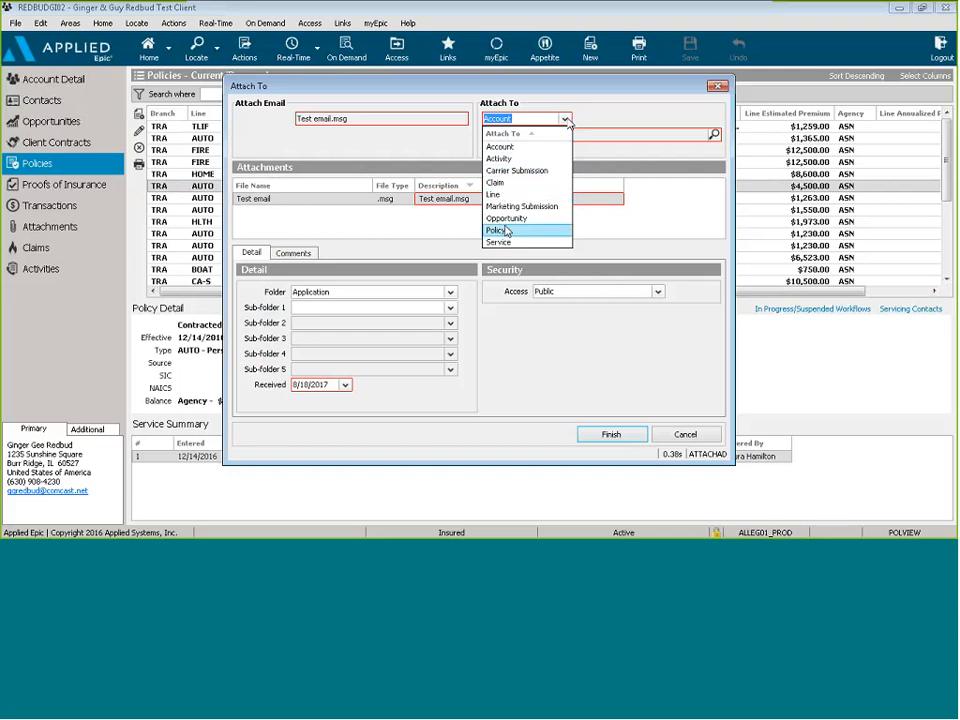
click(497, 230)
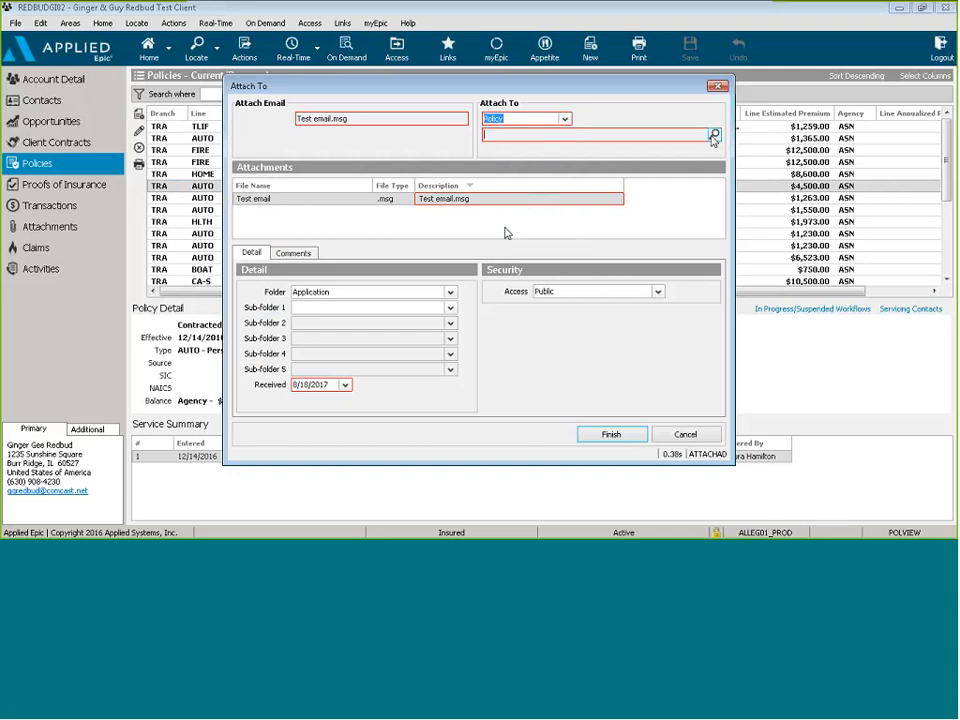
click(714, 135)
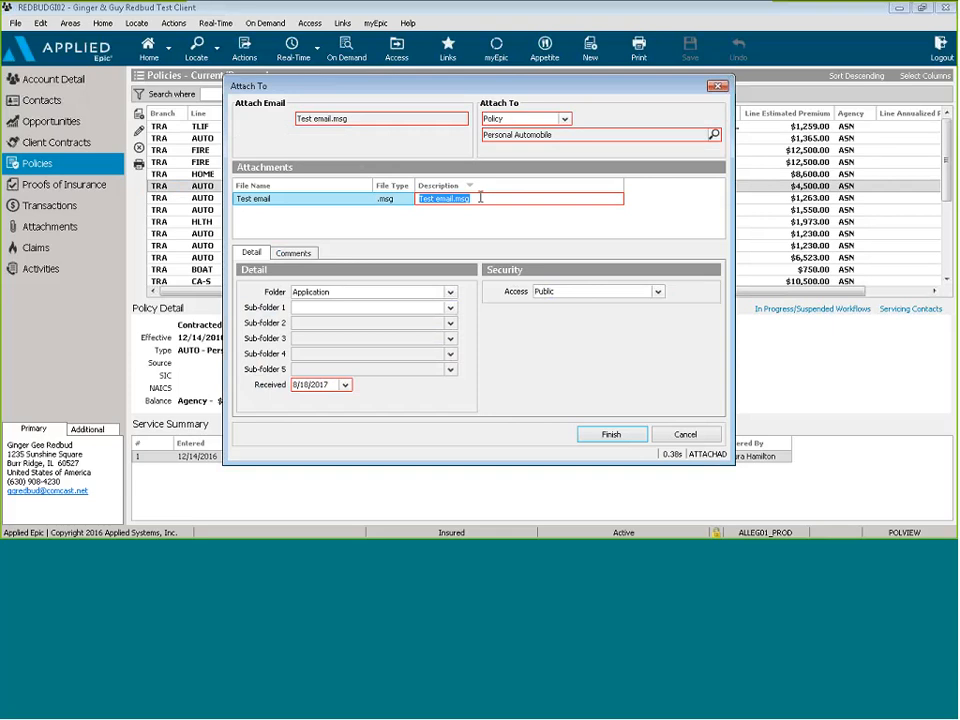
text(2017-2018)
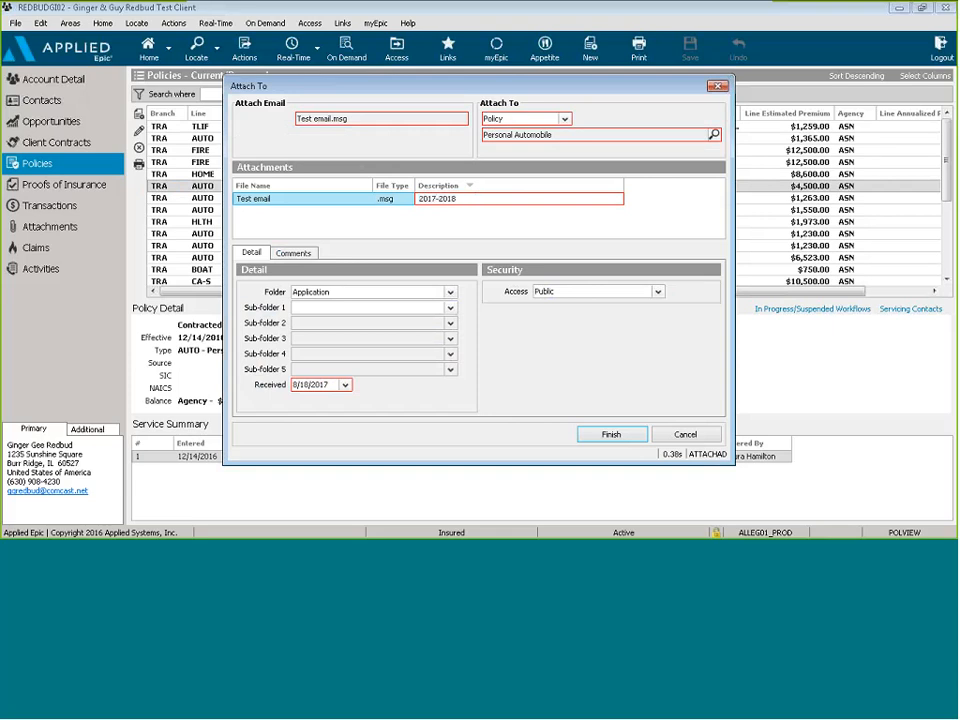
text(Safeco dec)
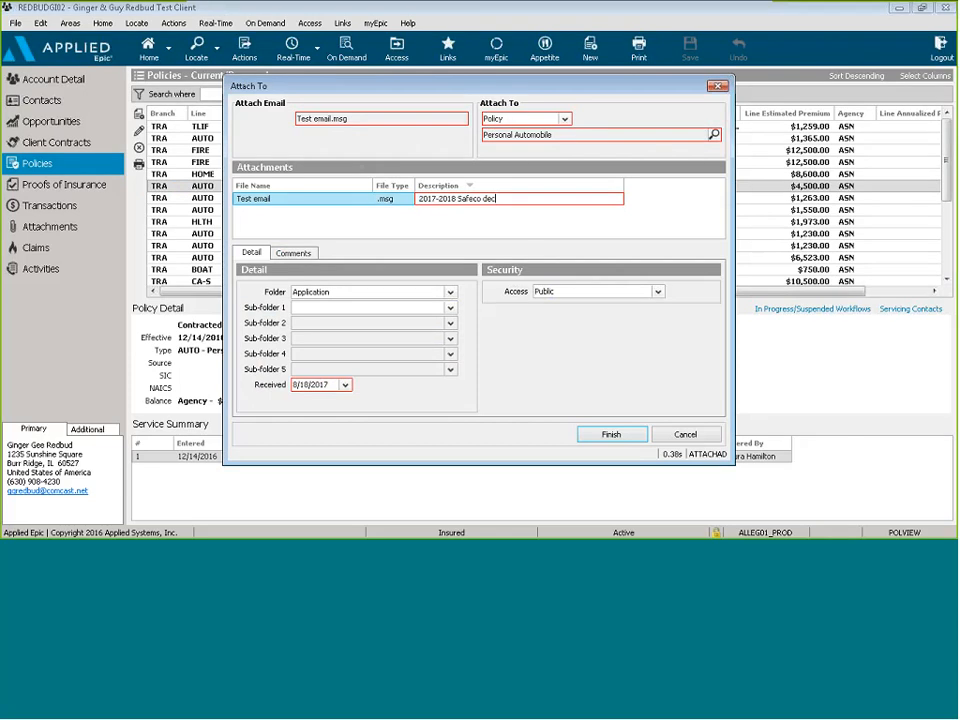
text(pages)
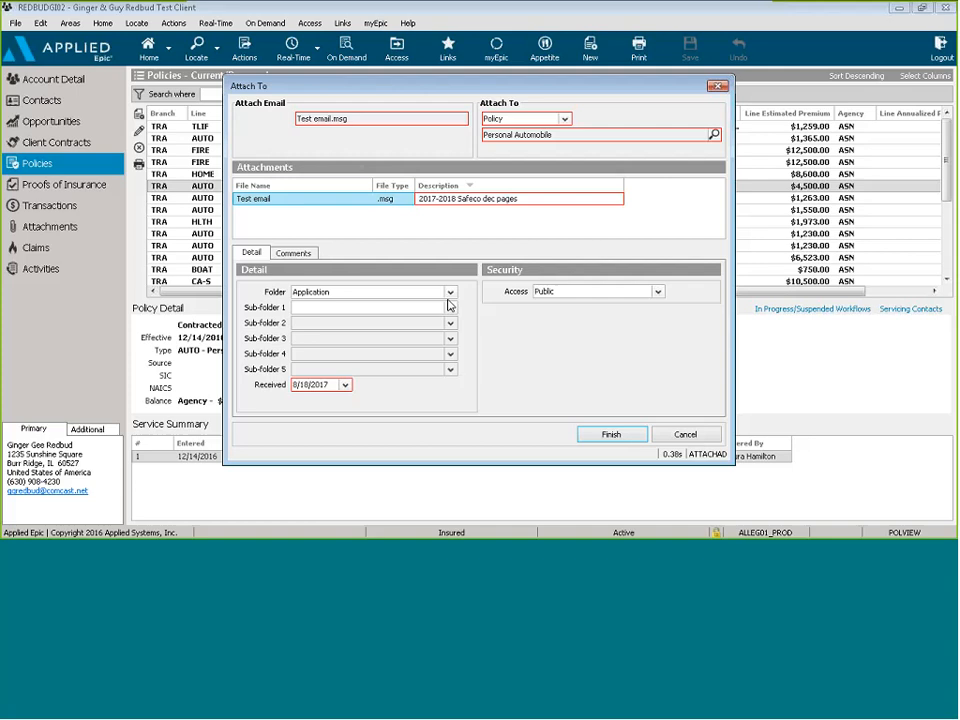
click(450, 292)
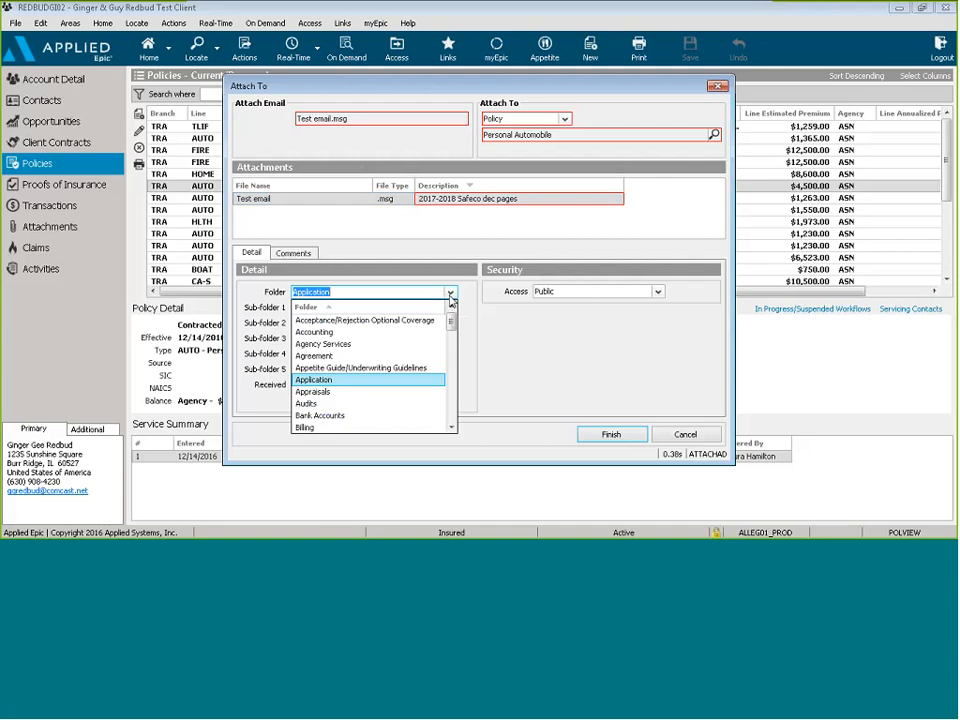
click(313, 379)
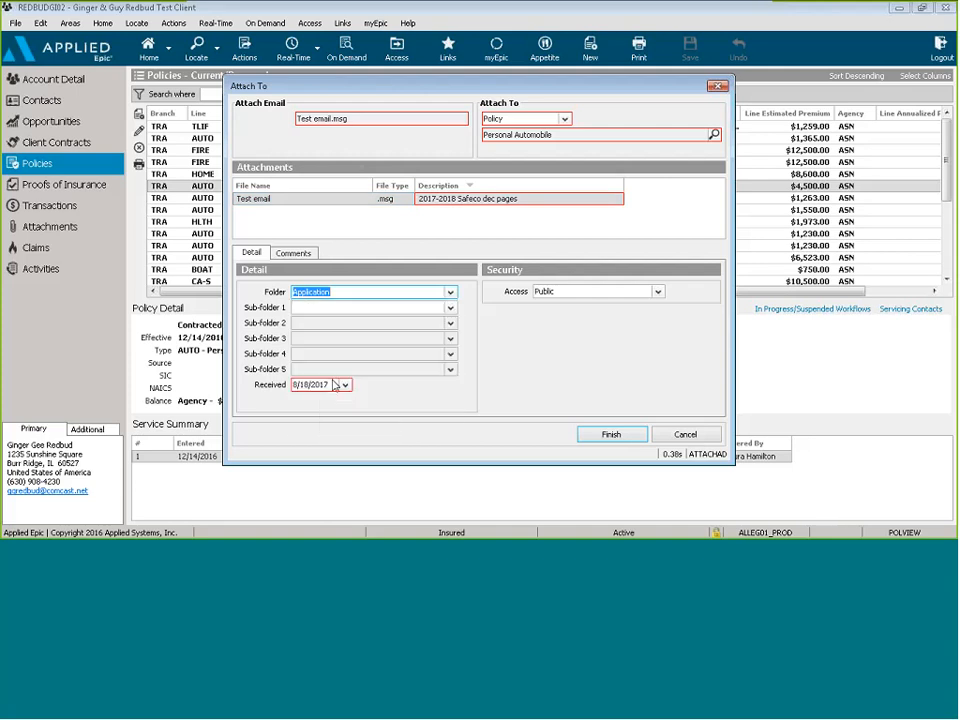
click(450, 292)
text(Quotes)
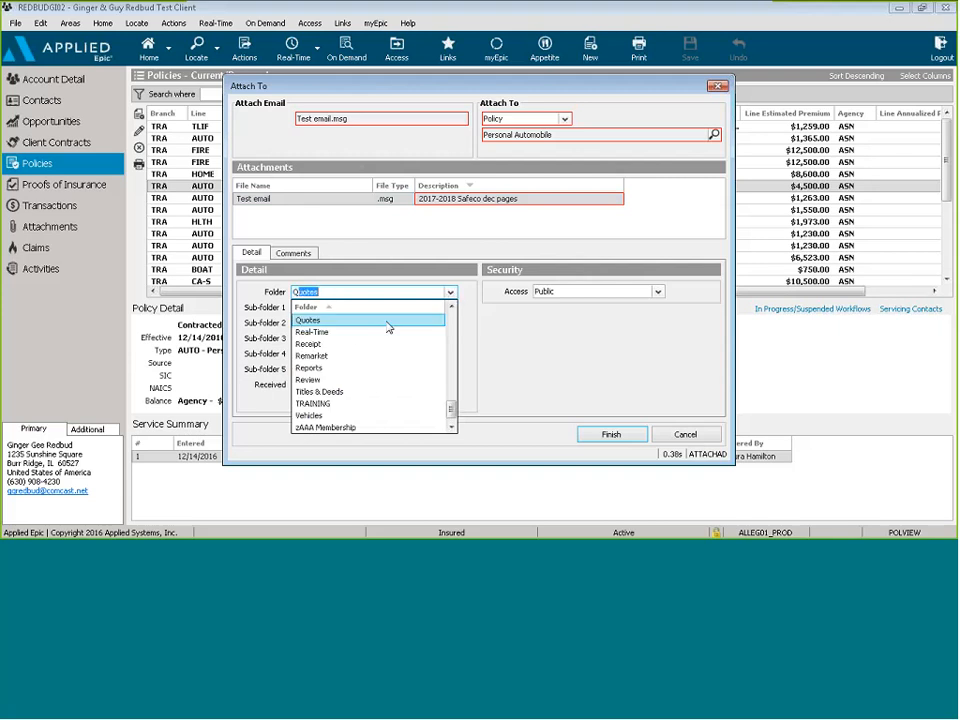
click(308, 320)
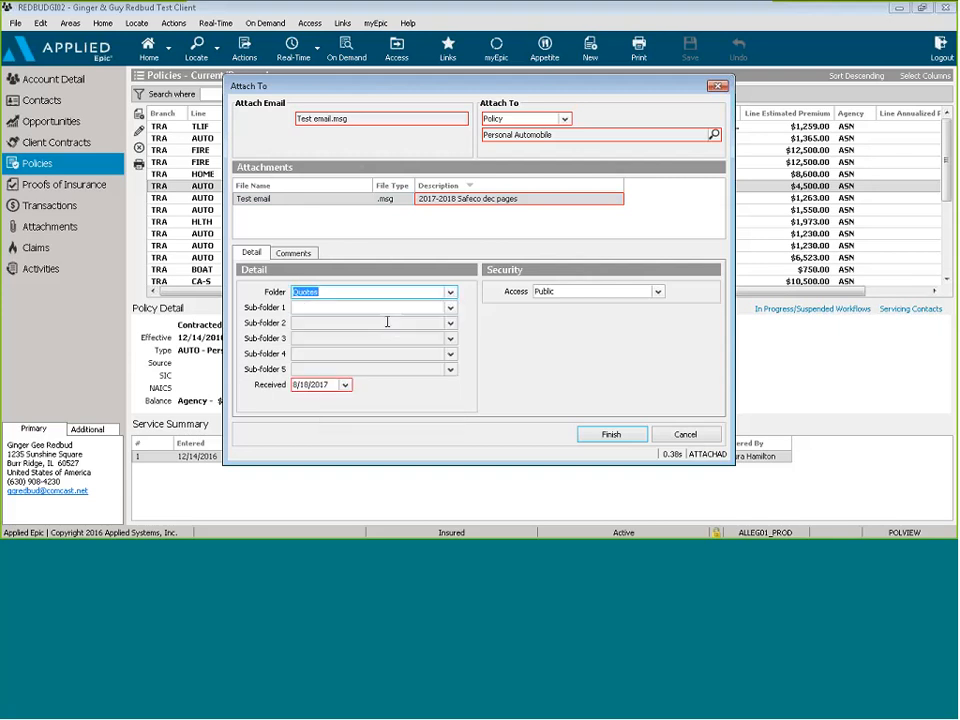
click(449, 307)
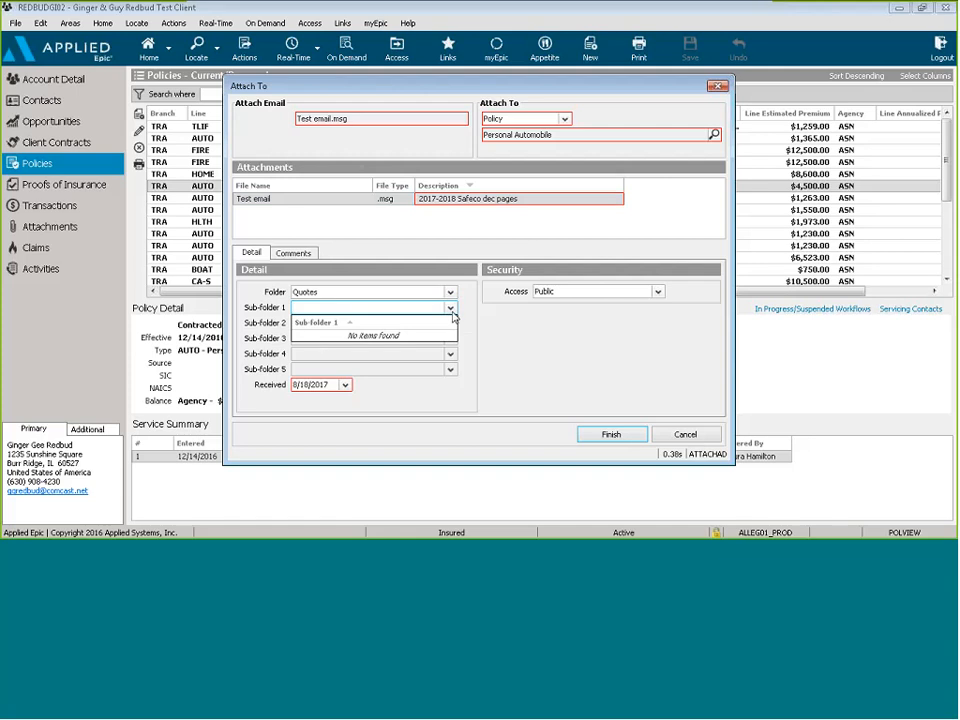
click(449, 292)
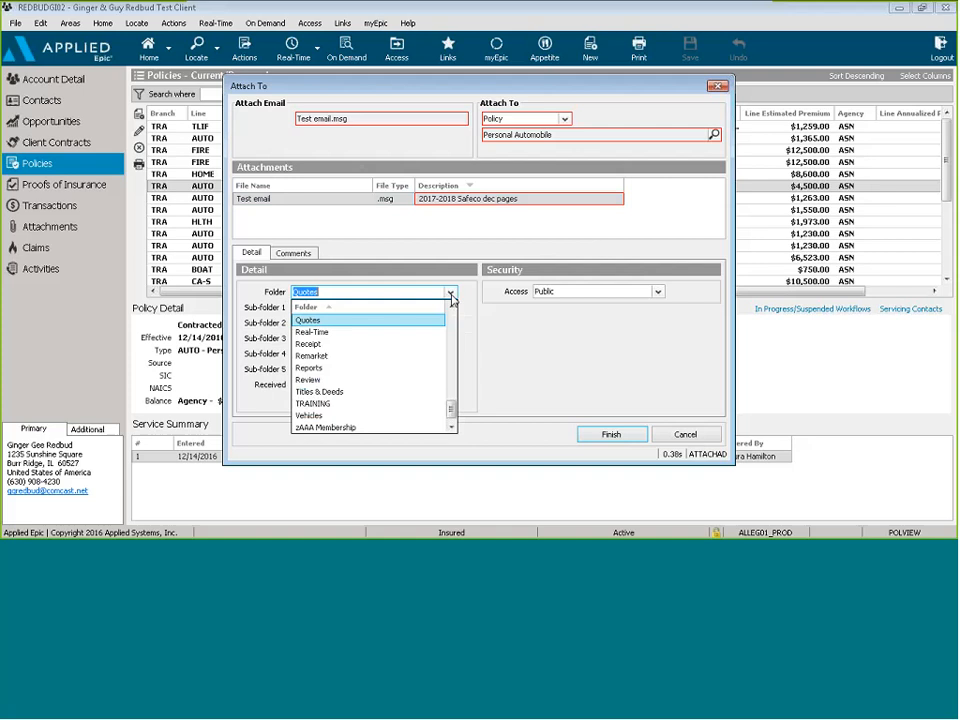
mouse_move(430, 323)
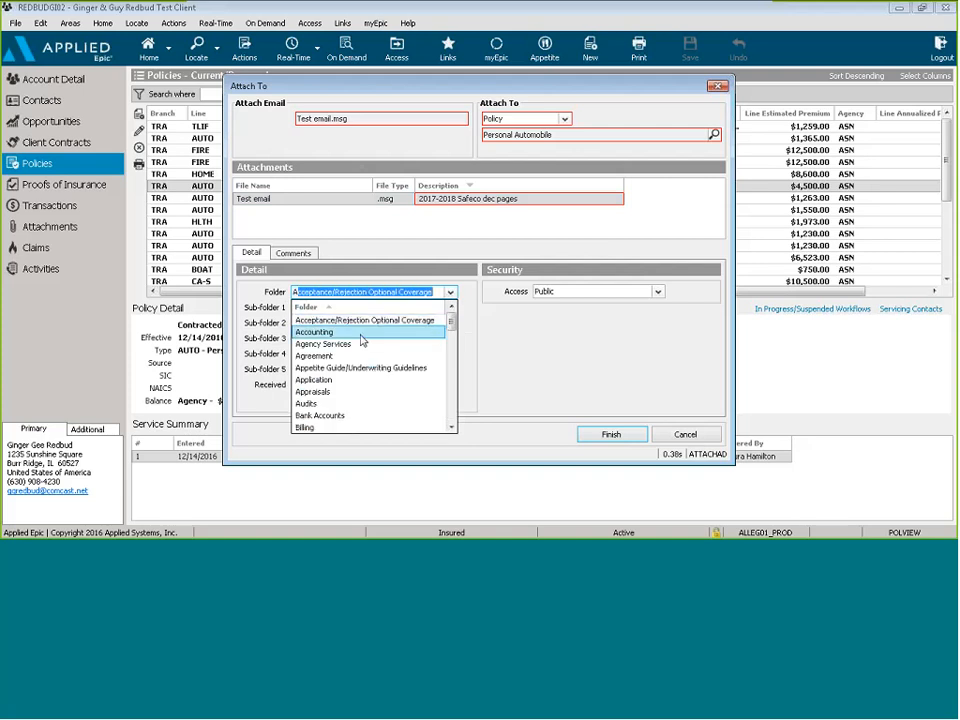
click(314, 379)
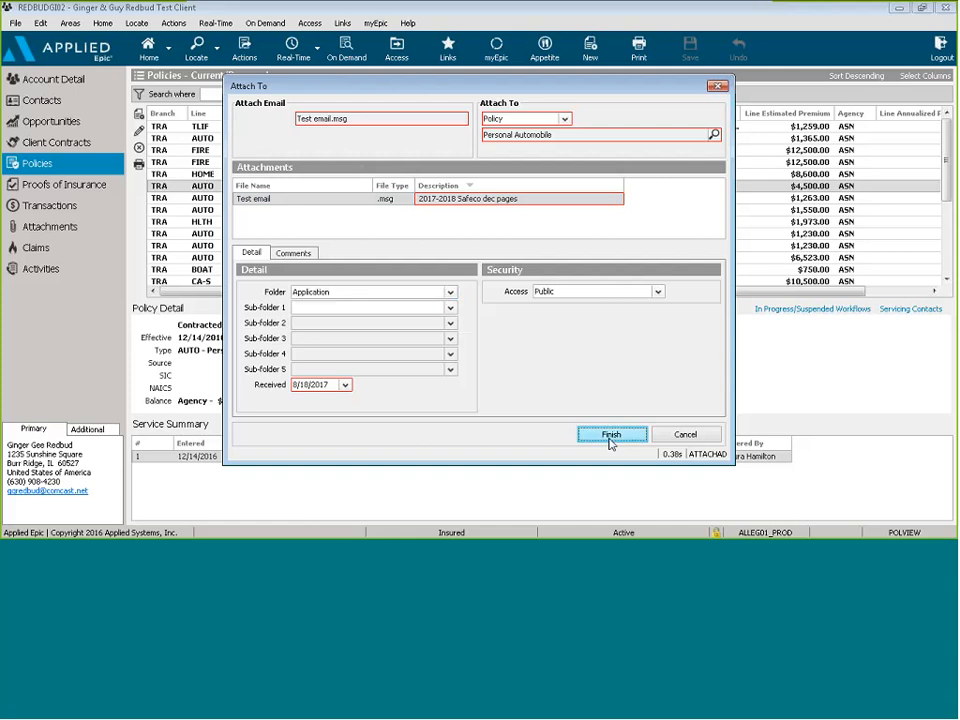
Finish the policy attachment and save its Closed/Successful 'Added attachment' activity
click(611, 434)
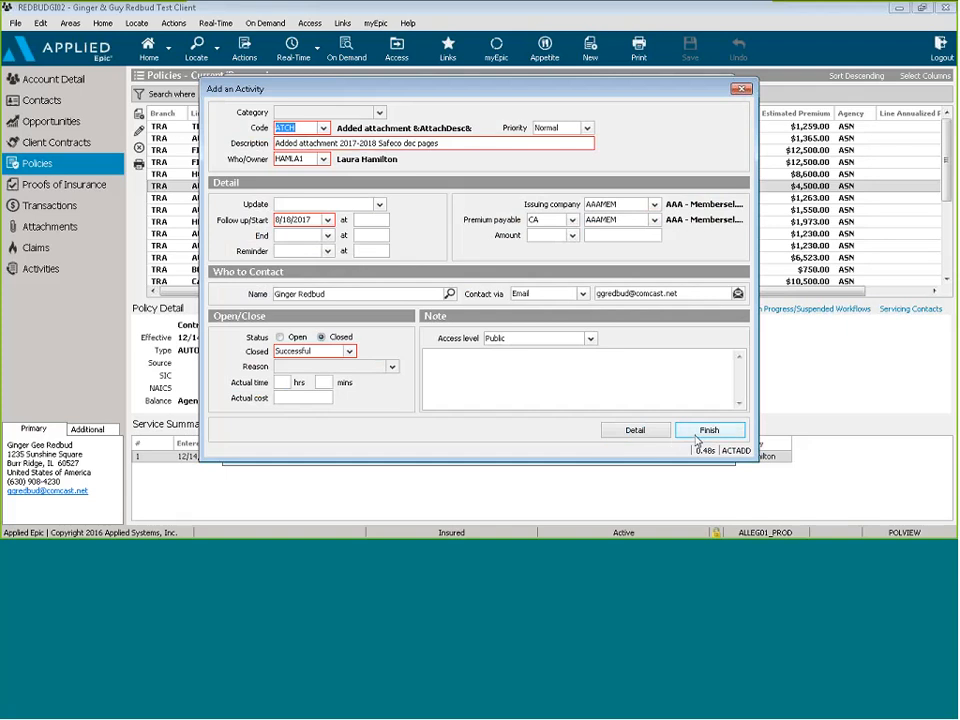
click(709, 429)
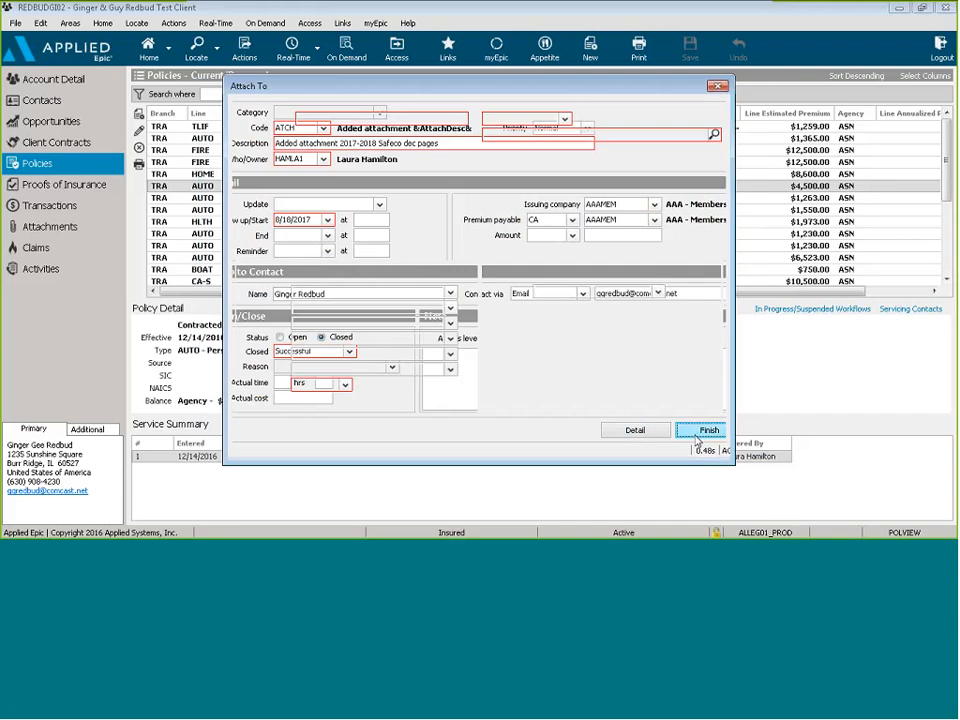
click(705, 430)
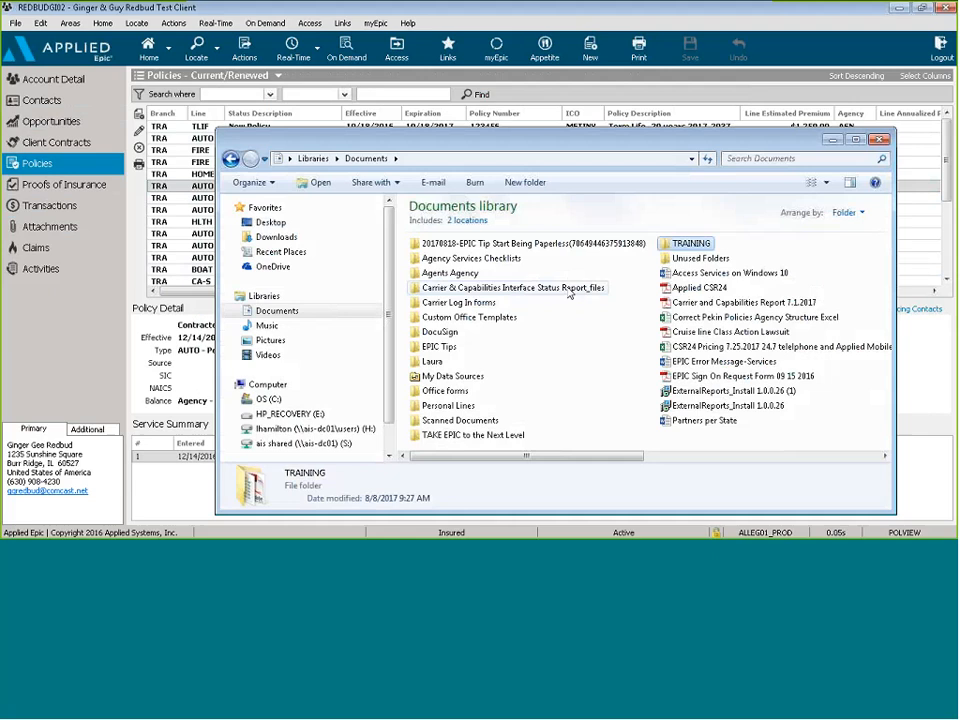
mouse_move(510, 398)
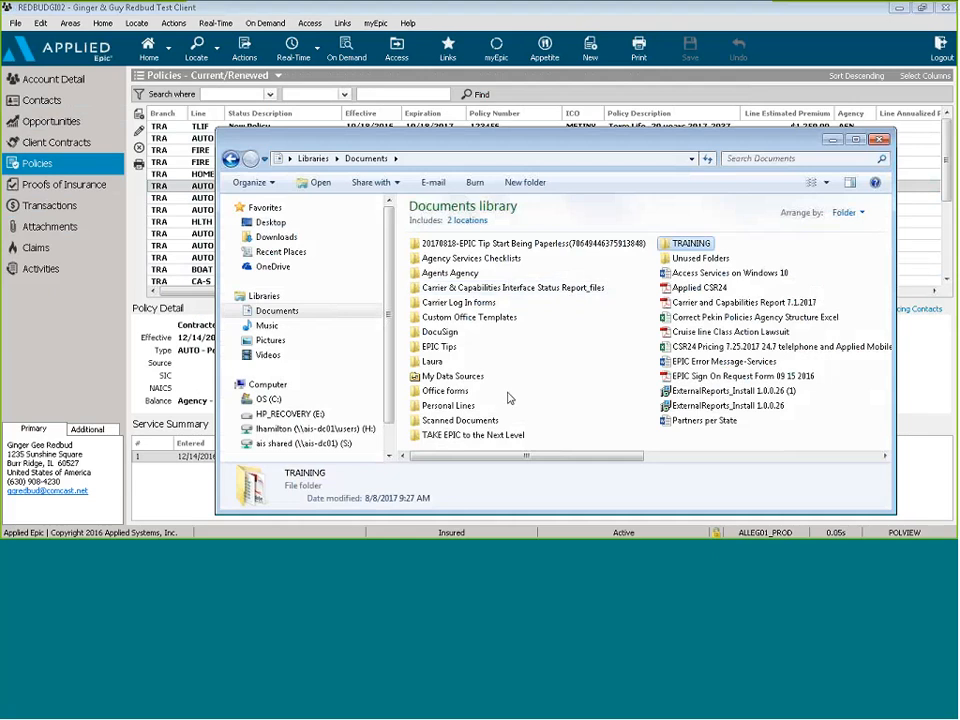
mouse_move(687, 375)
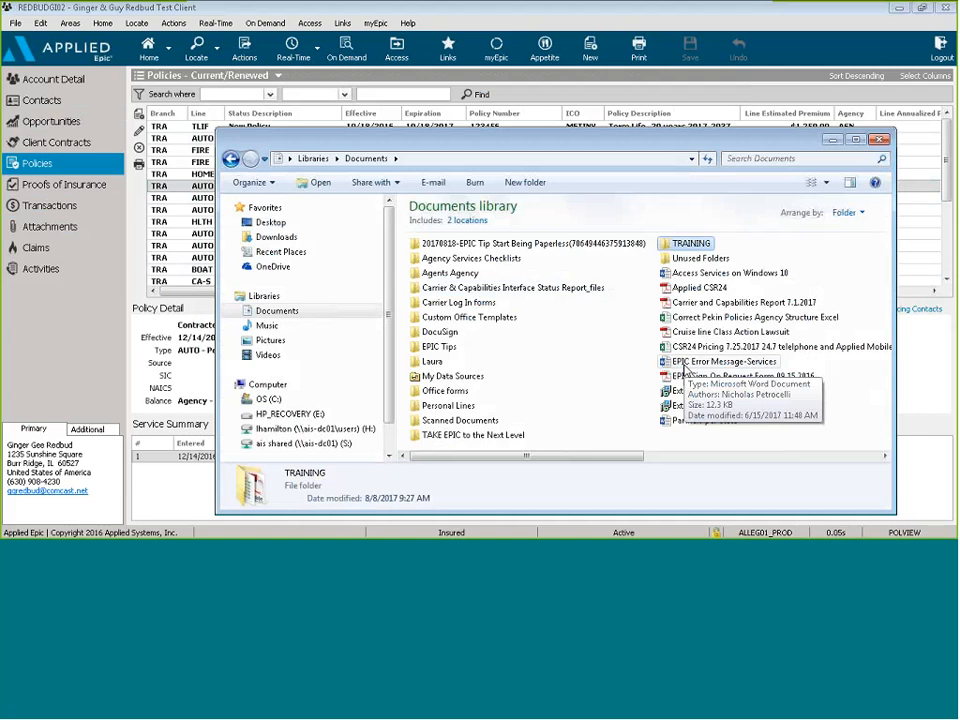
Select Applied CSR24.pdf in the Documents library
click(700, 287)
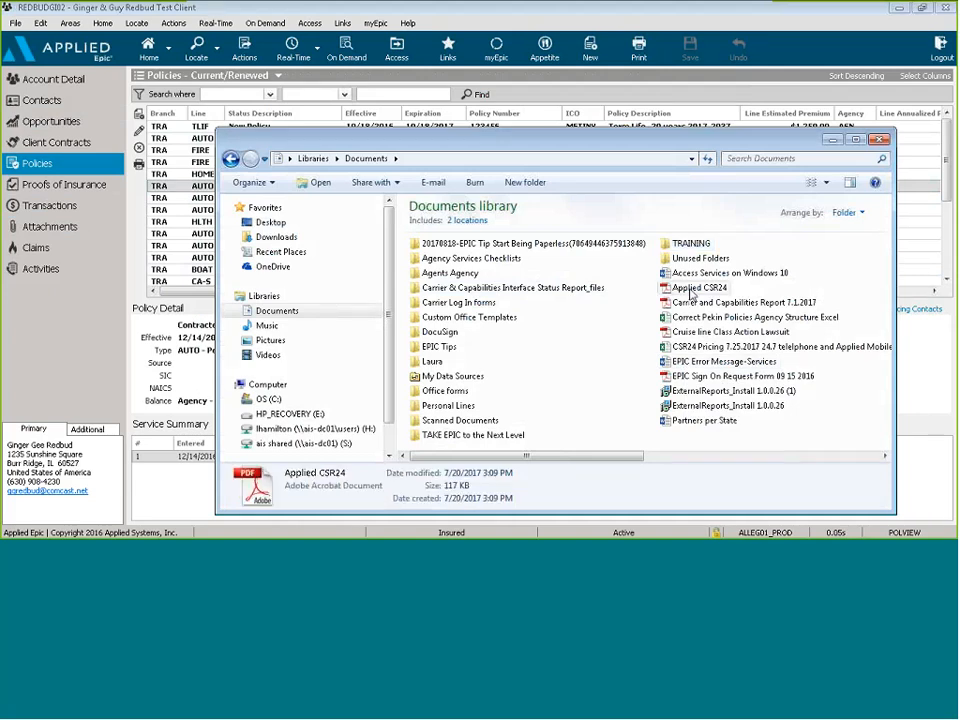
click(700, 287)
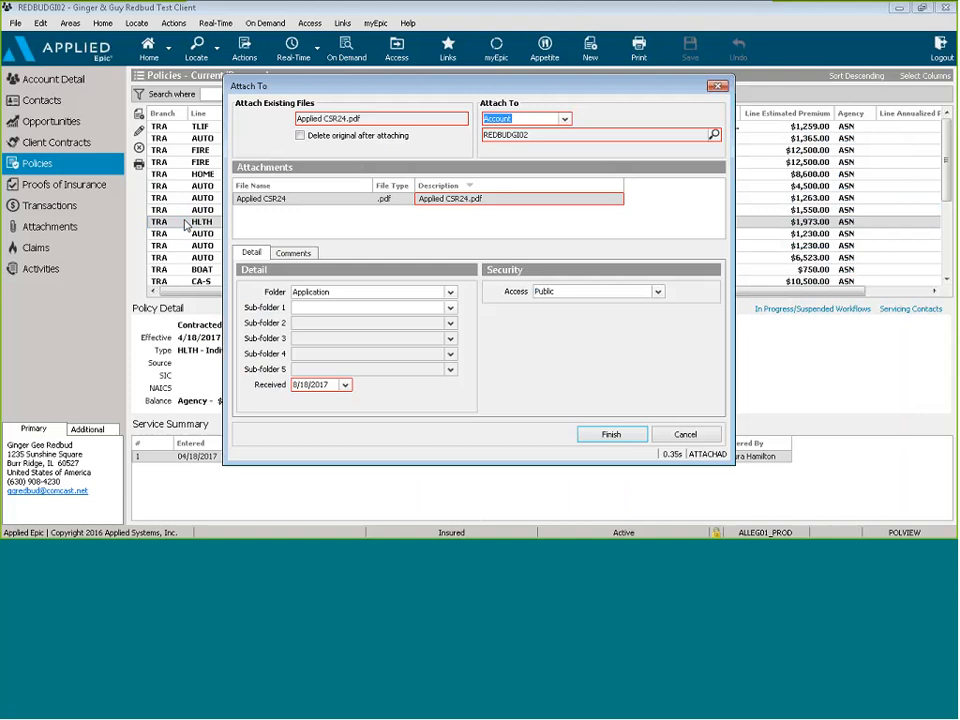
Attach the PDF to claim 11939 with description '08 15 2017 Auto Claim notice'
click(564, 118)
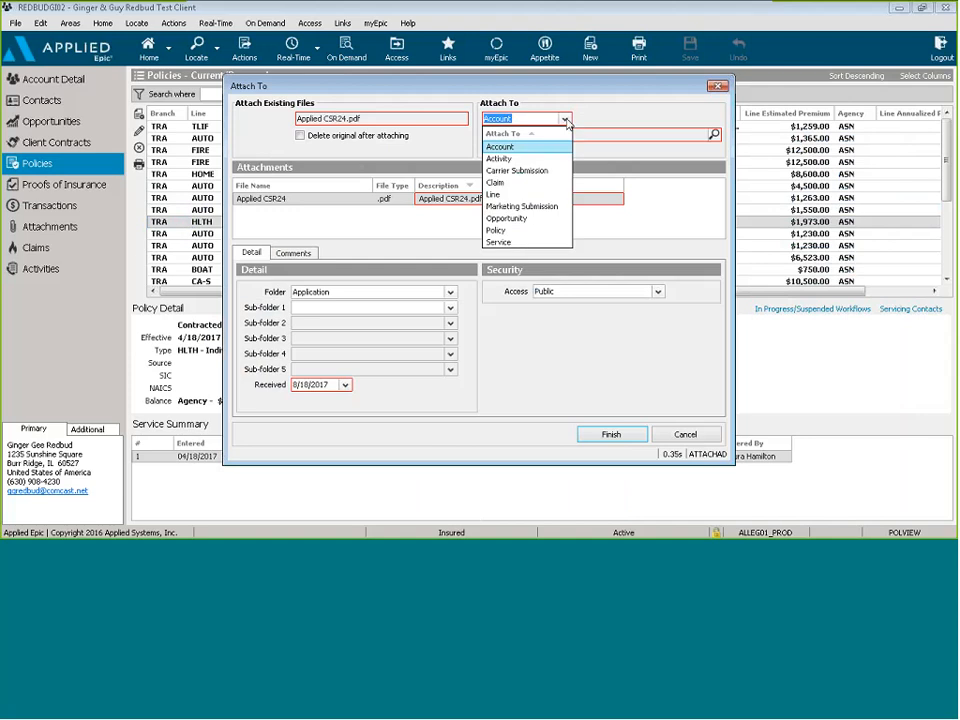
mouse_move(527, 182)
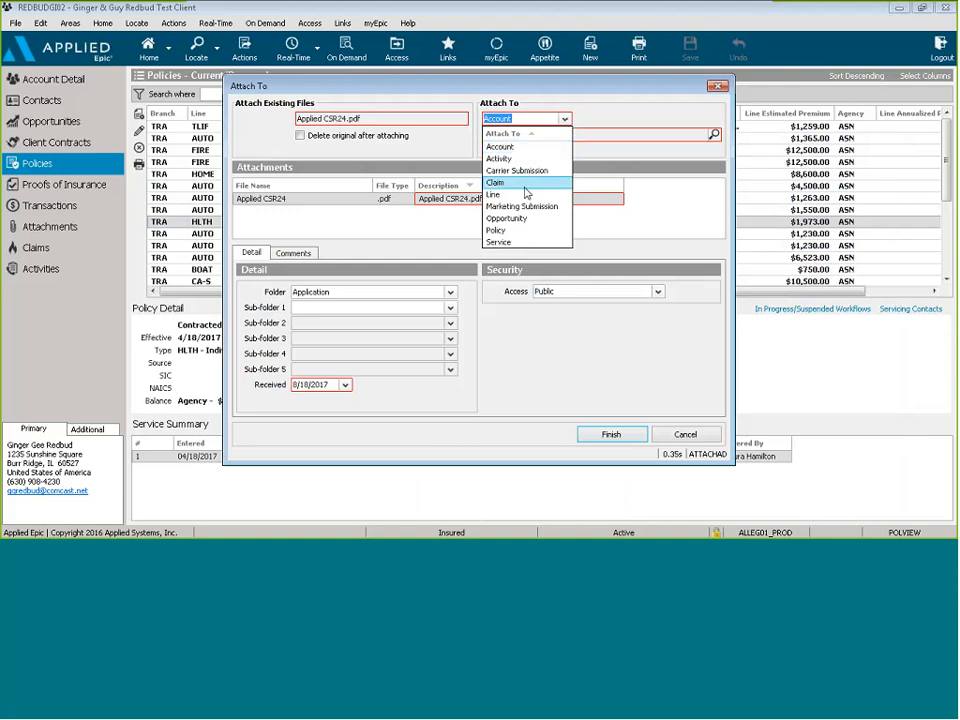
click(496, 182)
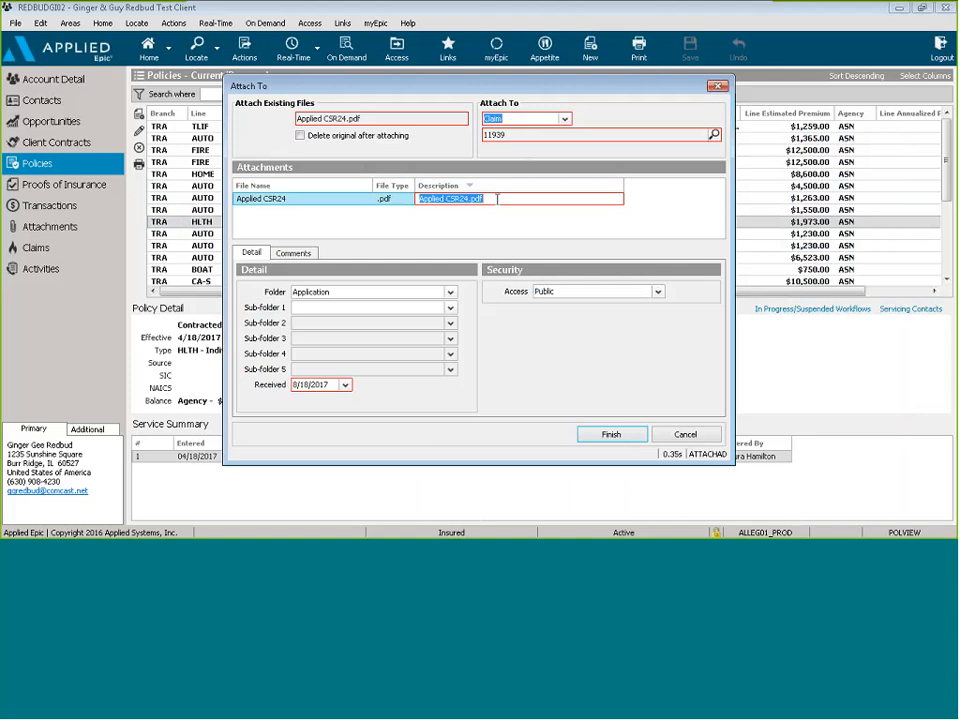
text(08)
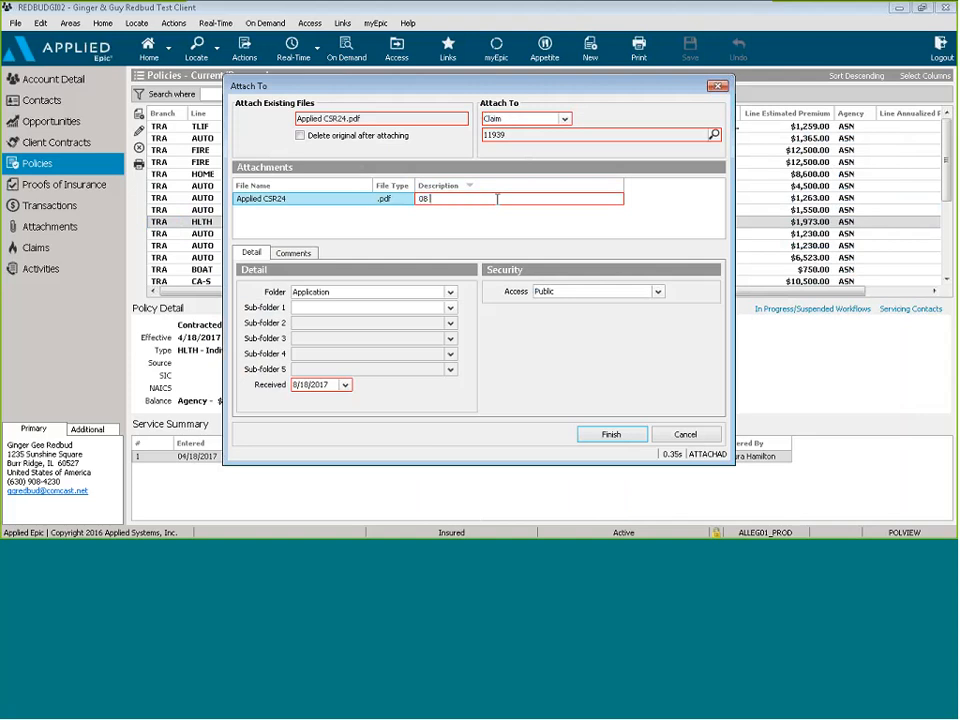
text(15 2017)
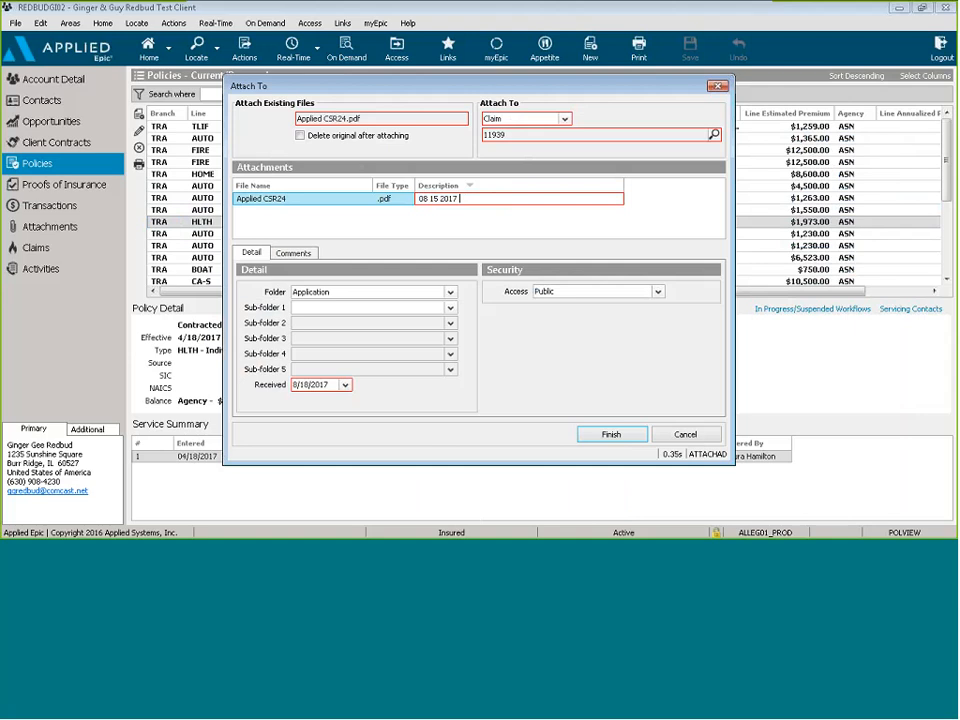
text(Auto Clai)
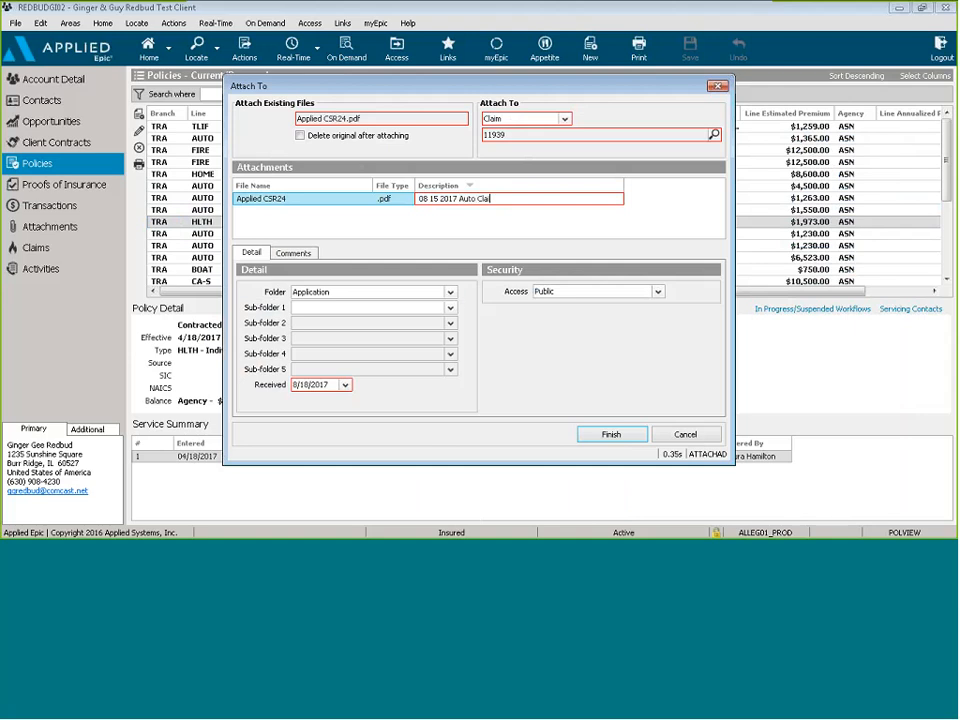
click(450, 292)
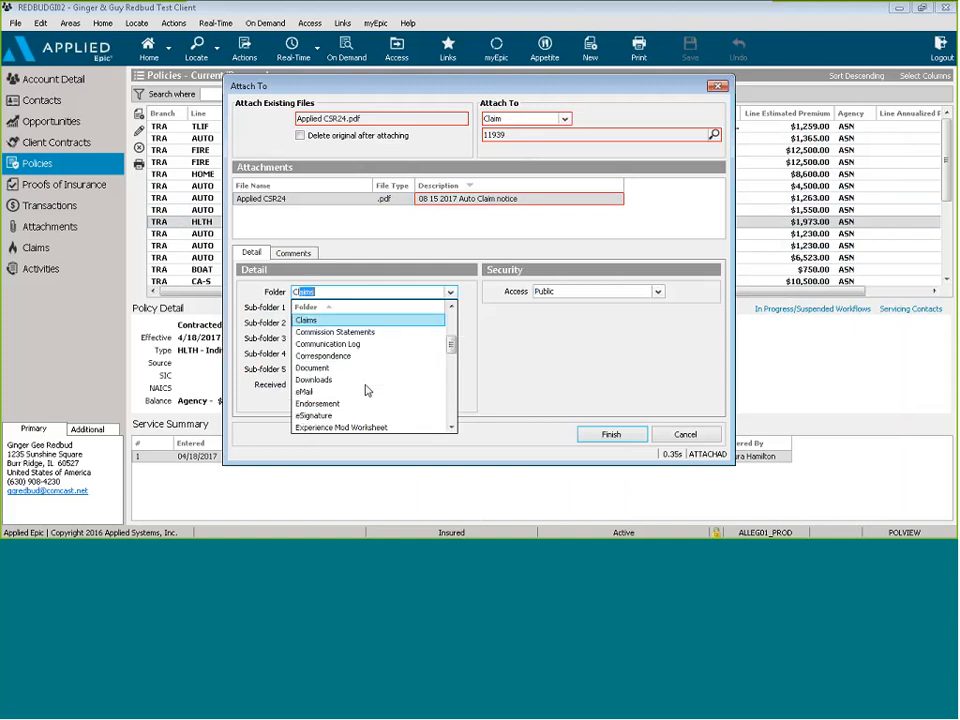
File the claim notice under Claims, finish, and save the closed activity
click(306, 320)
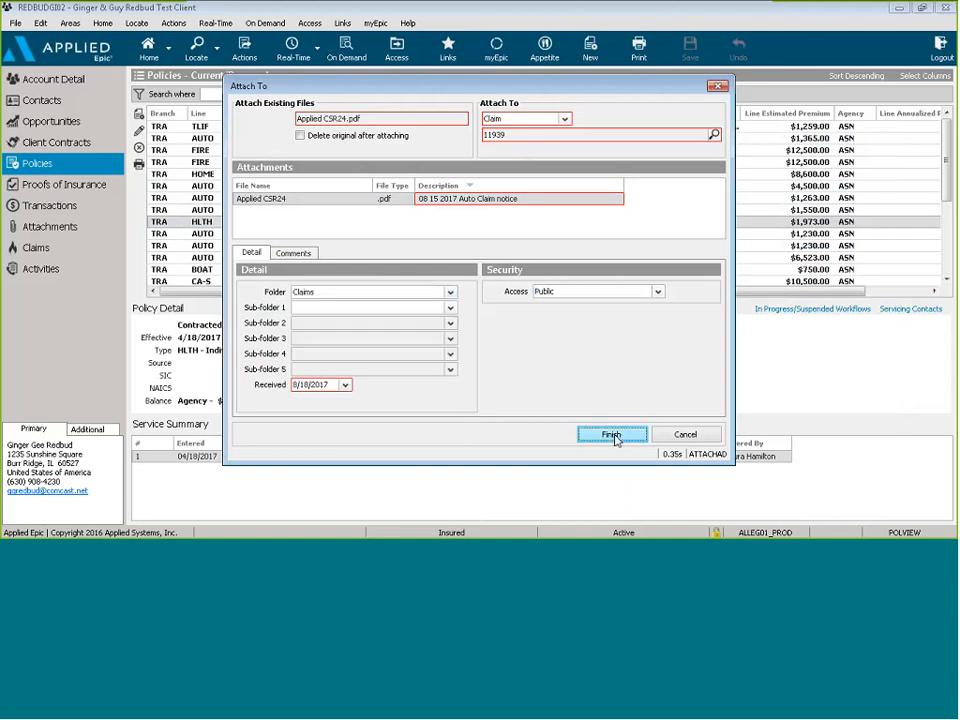
click(612, 434)
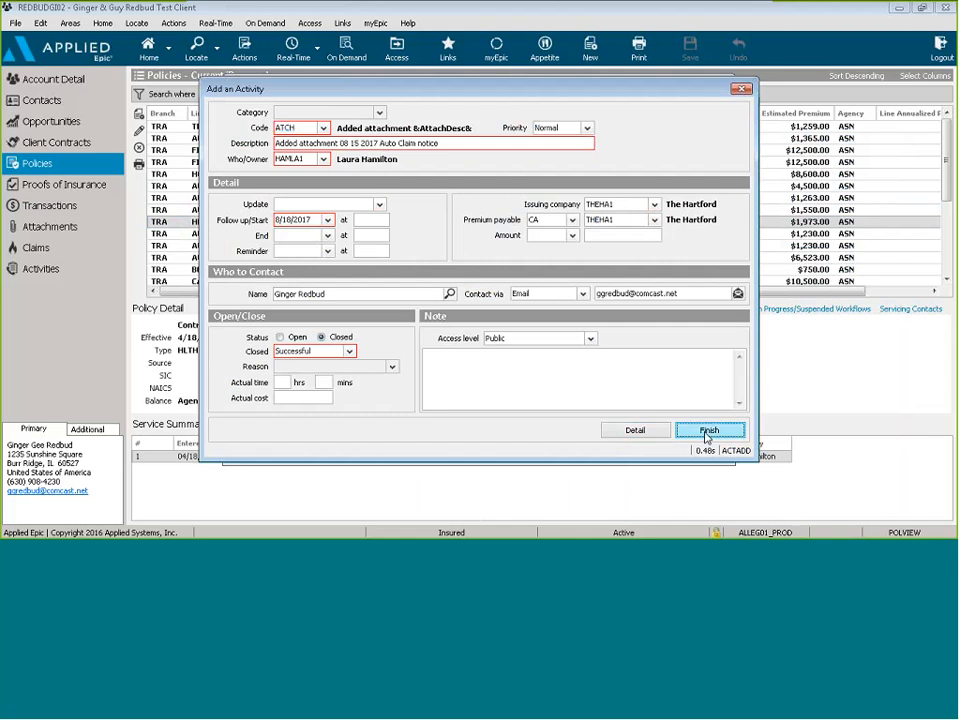
click(710, 430)
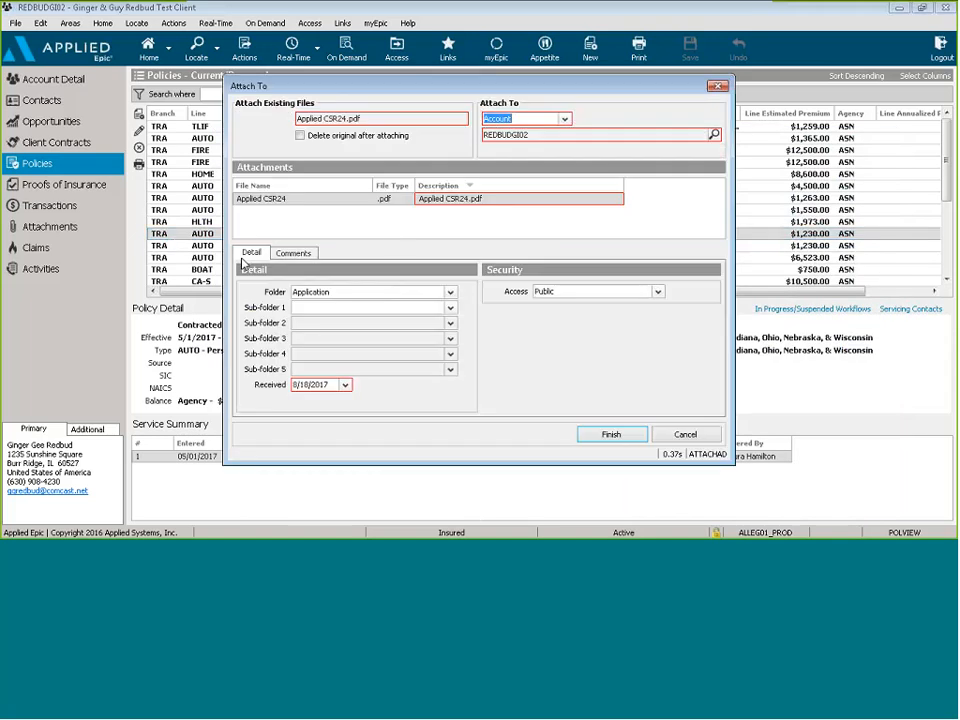
mouse_move(389, 234)
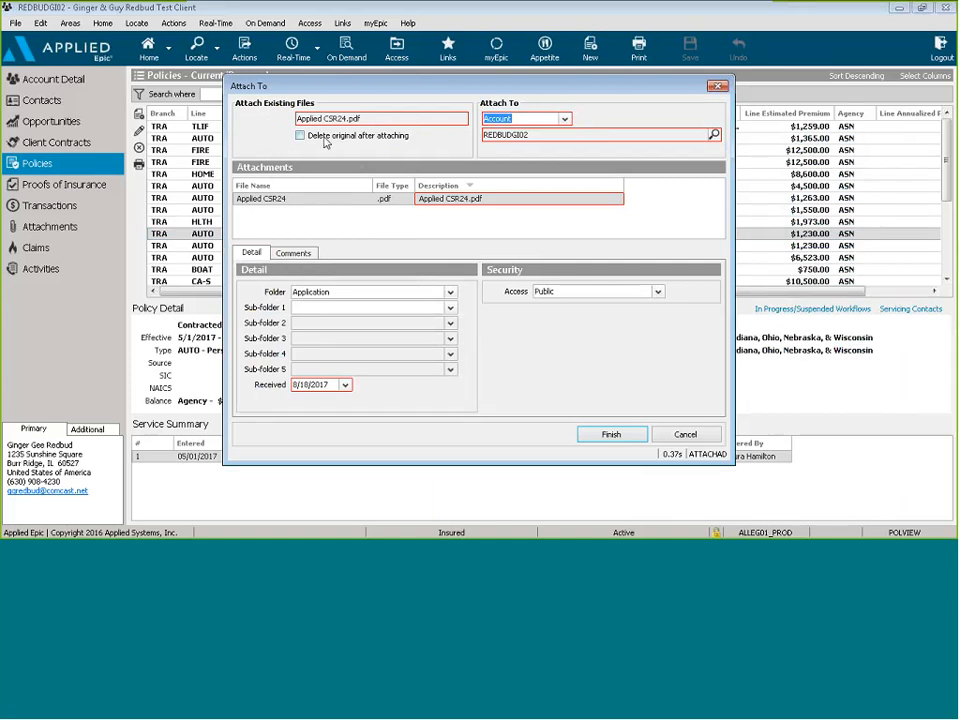
Toggle 'Delete original after attaching' on and back off to keep CSR24.pdf
click(300, 135)
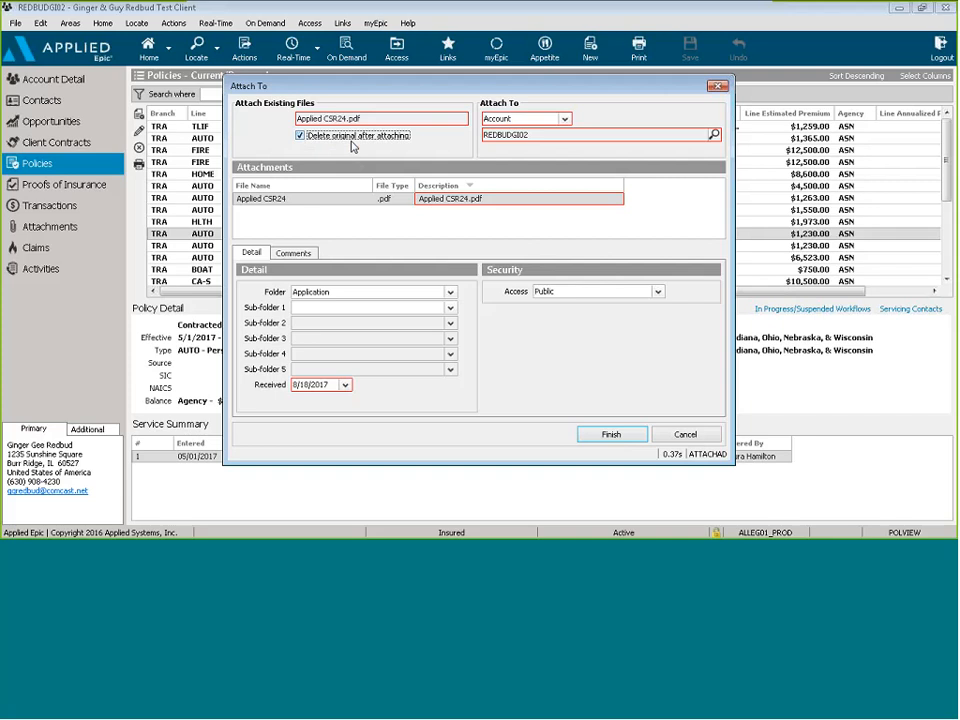
mouse_move(399, 148)
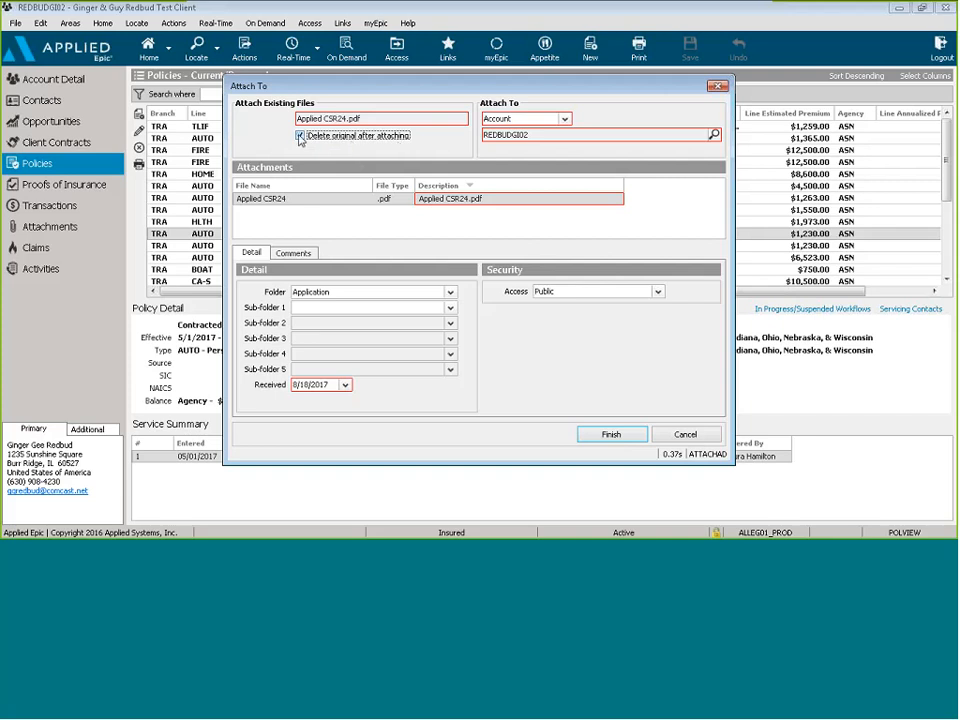
click(300, 135)
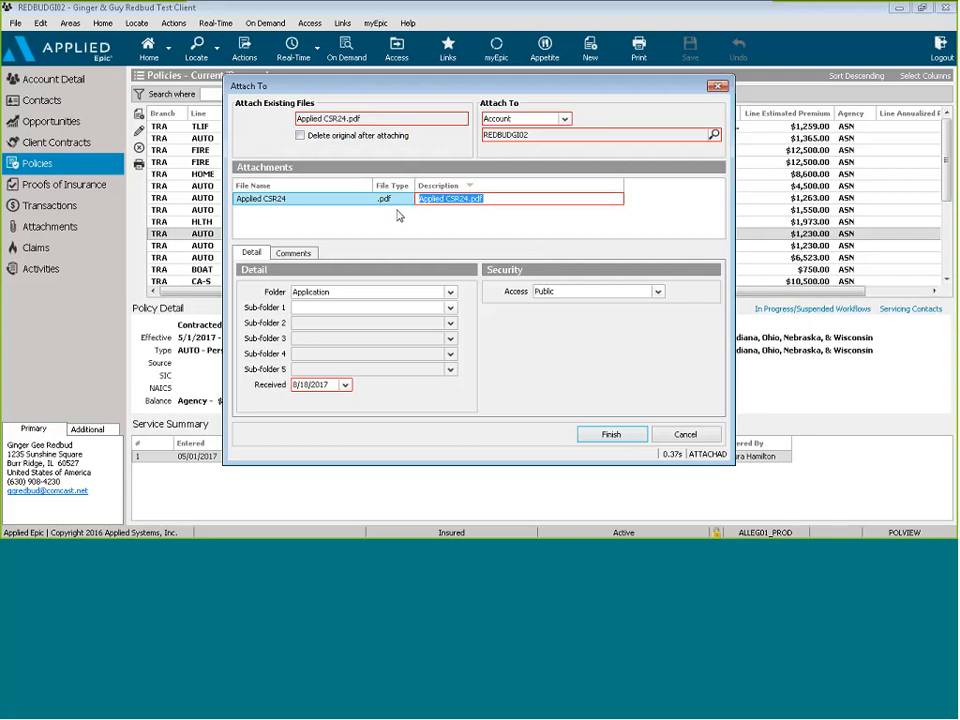
Describe it as 'Contact info for Ginger', file under Quotes, finish and close the activity
text(Contact info for Ging)
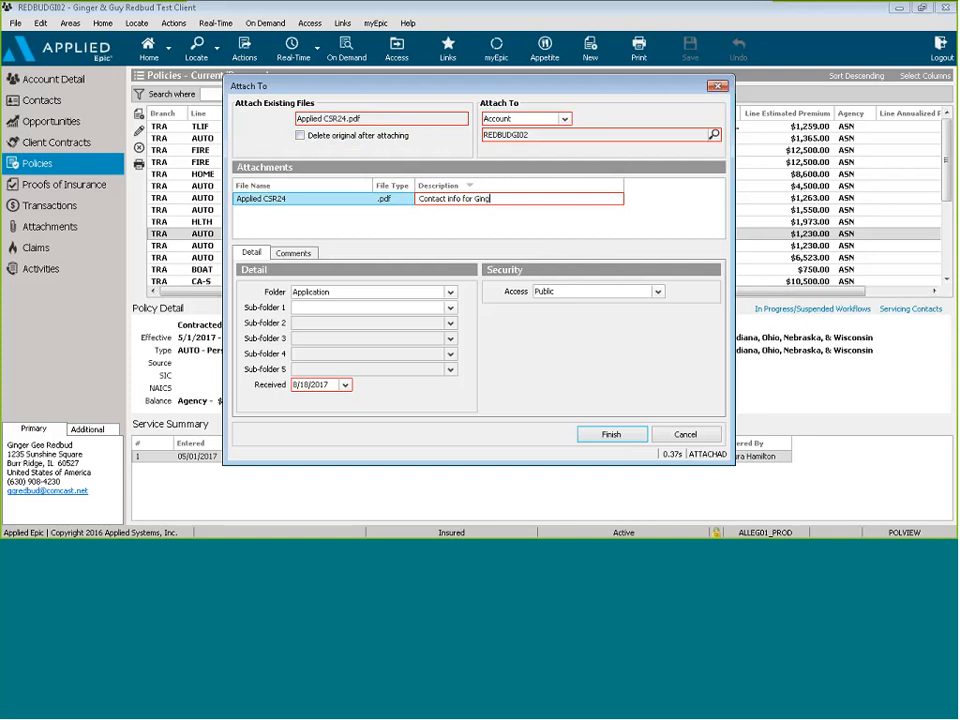
click(449, 292)
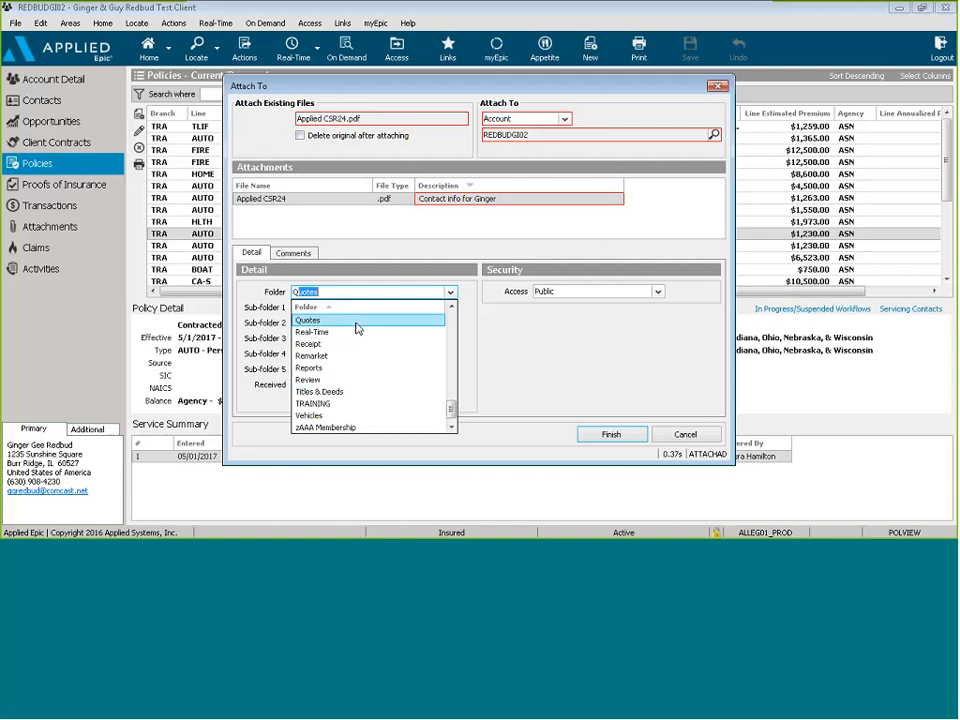
click(310, 320)
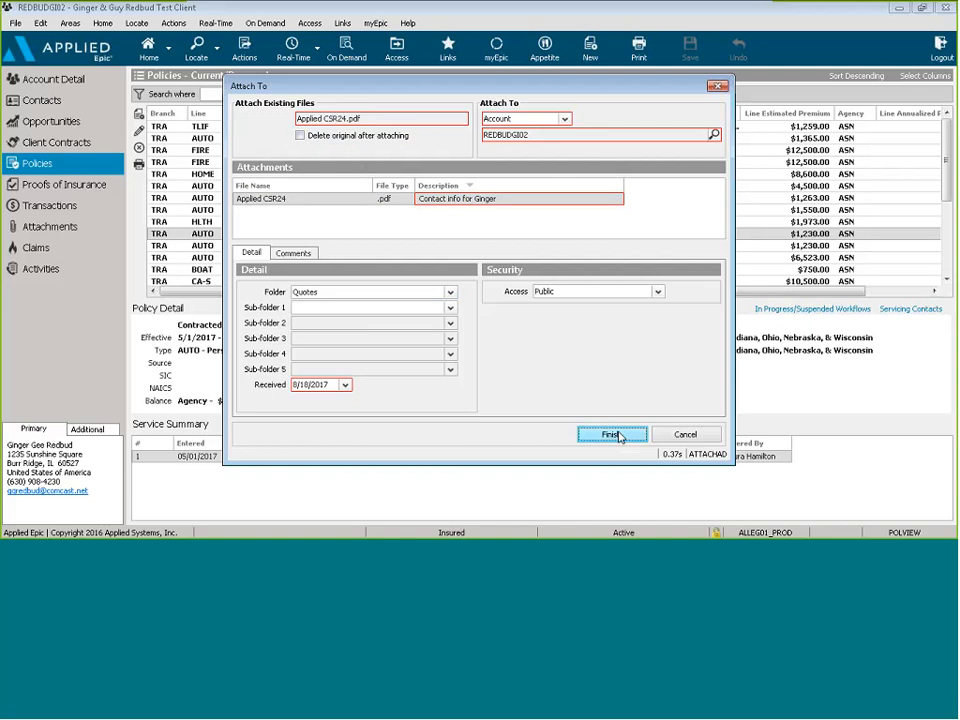
click(611, 434)
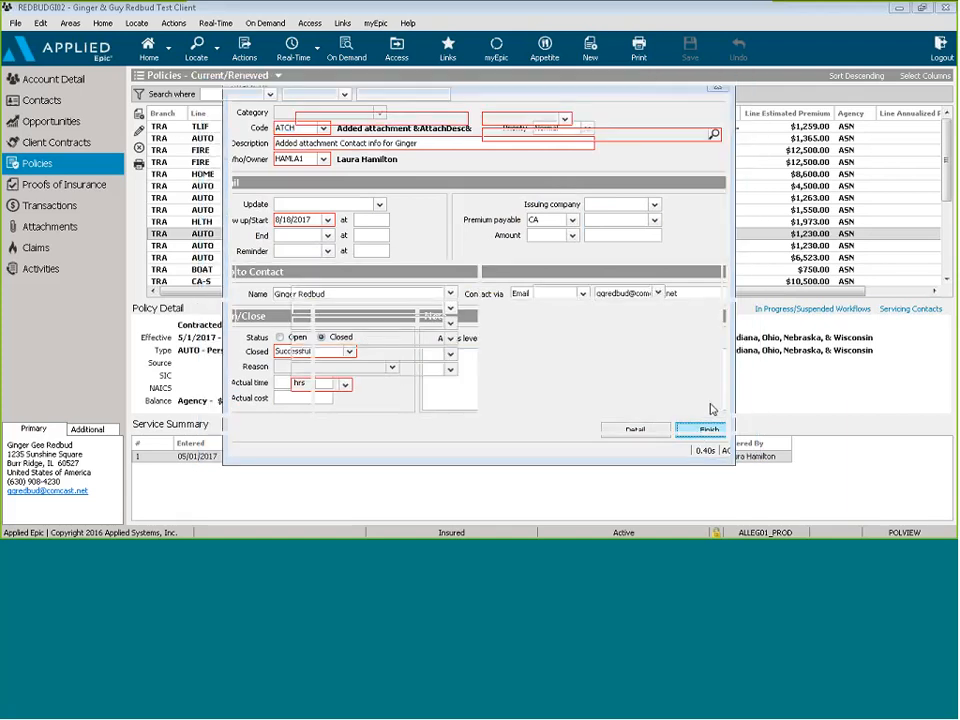
click(709, 429)
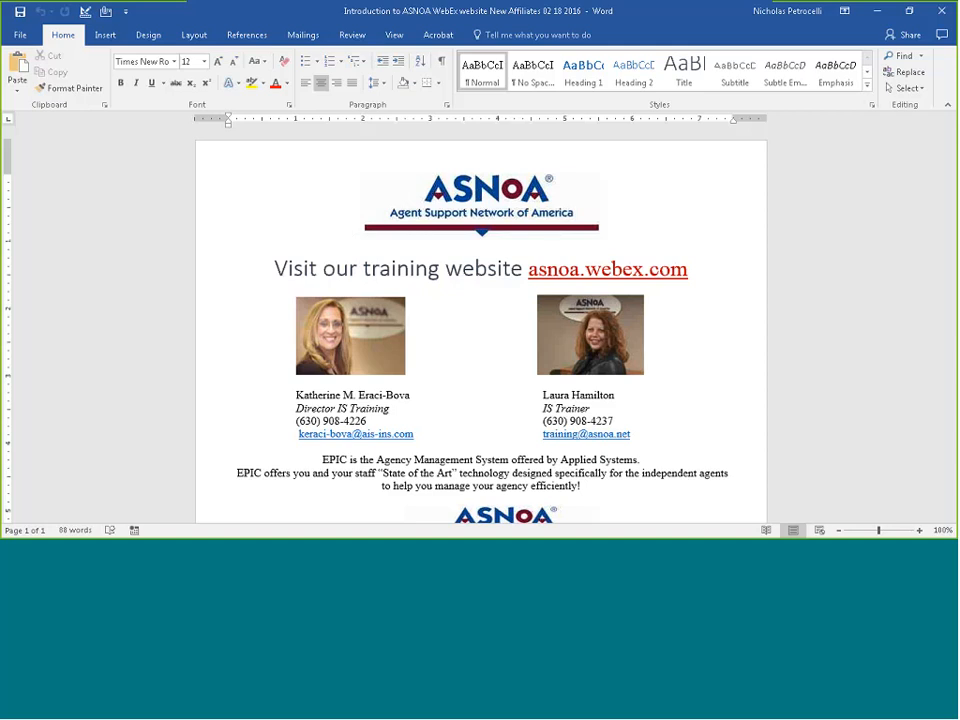
Click below the logo in the ASNOA WebEx new affiliates introduction document
click(355, 233)
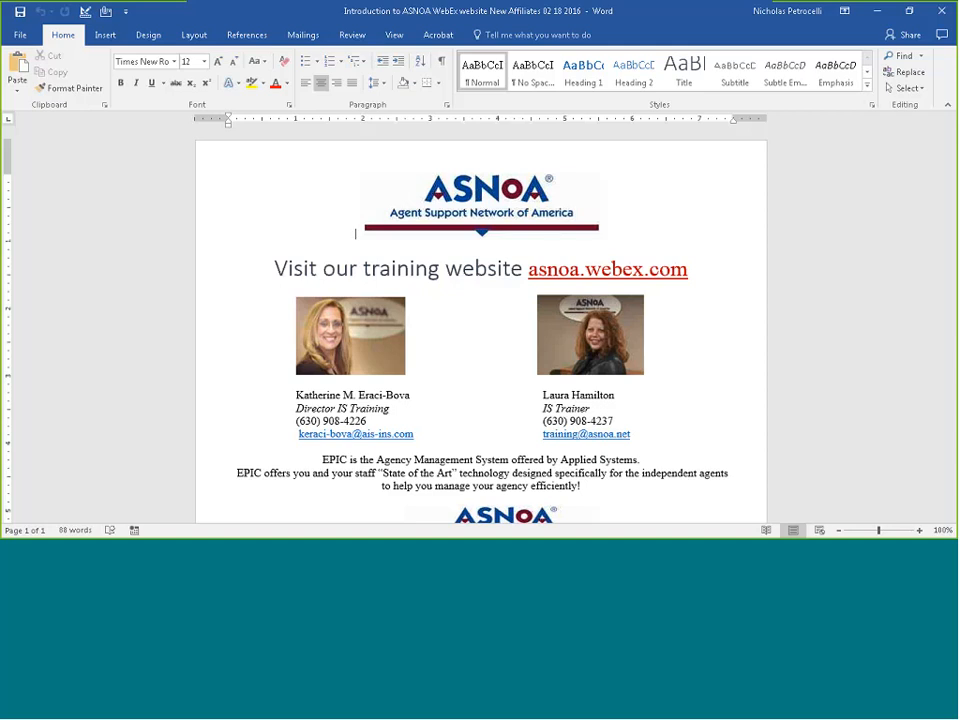